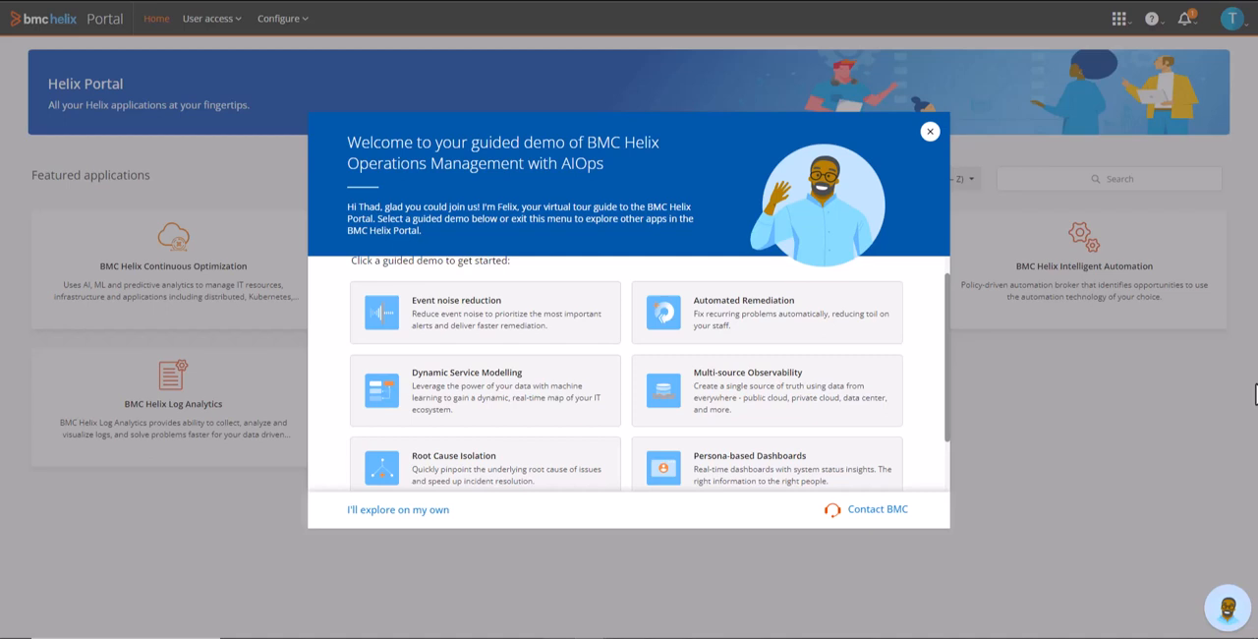
{"action": "mouse_move", "coordinate": [487, 468]}
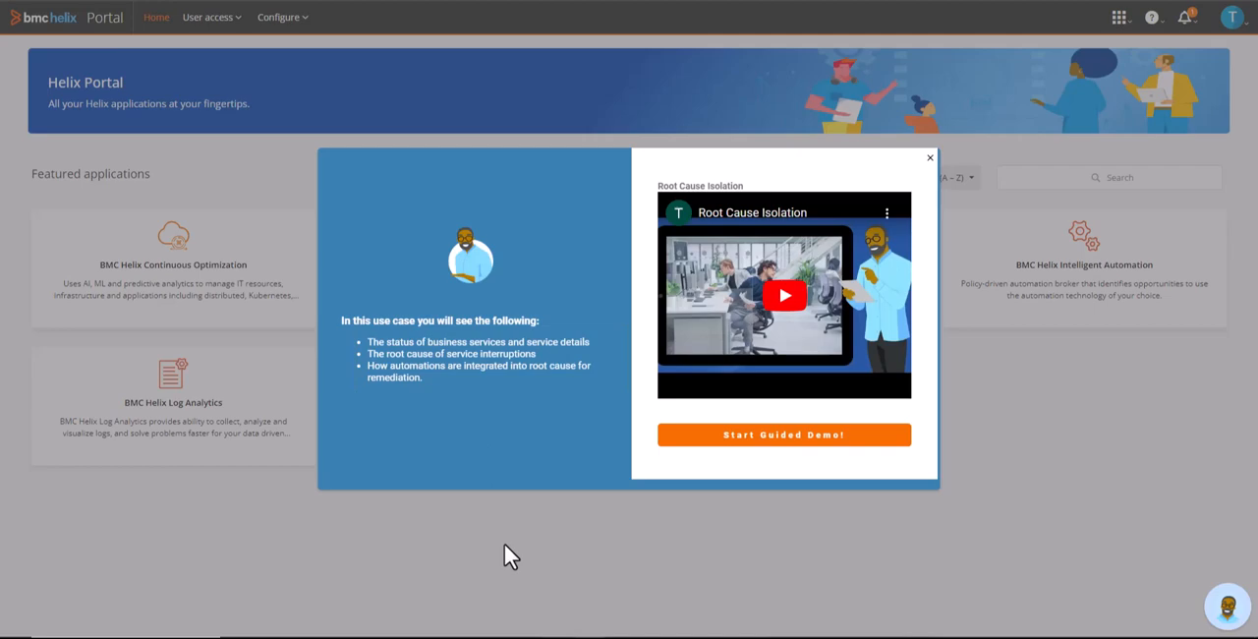
Start the Root Cause Isolation guided demo and advance past the Service Monitoring tip.
{"action": "left_click", "coordinate": [782, 435]}
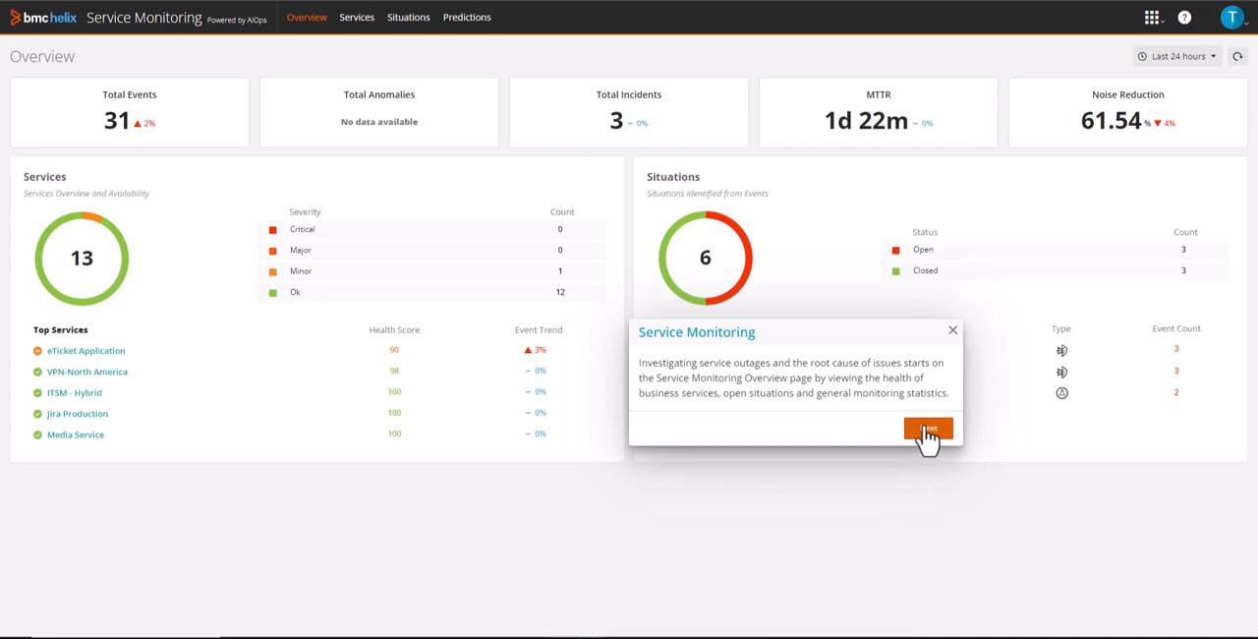
{"action": "left_click", "coordinate": [928, 430]}
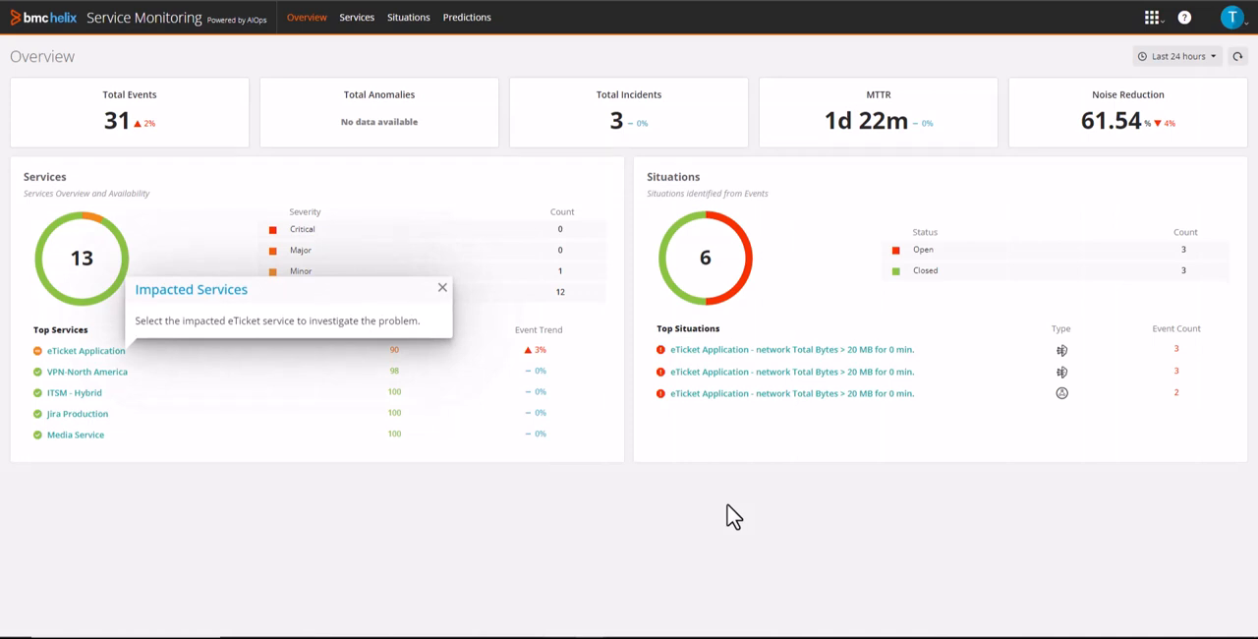
{"action": "mouse_move", "coordinate": [88, 354]}
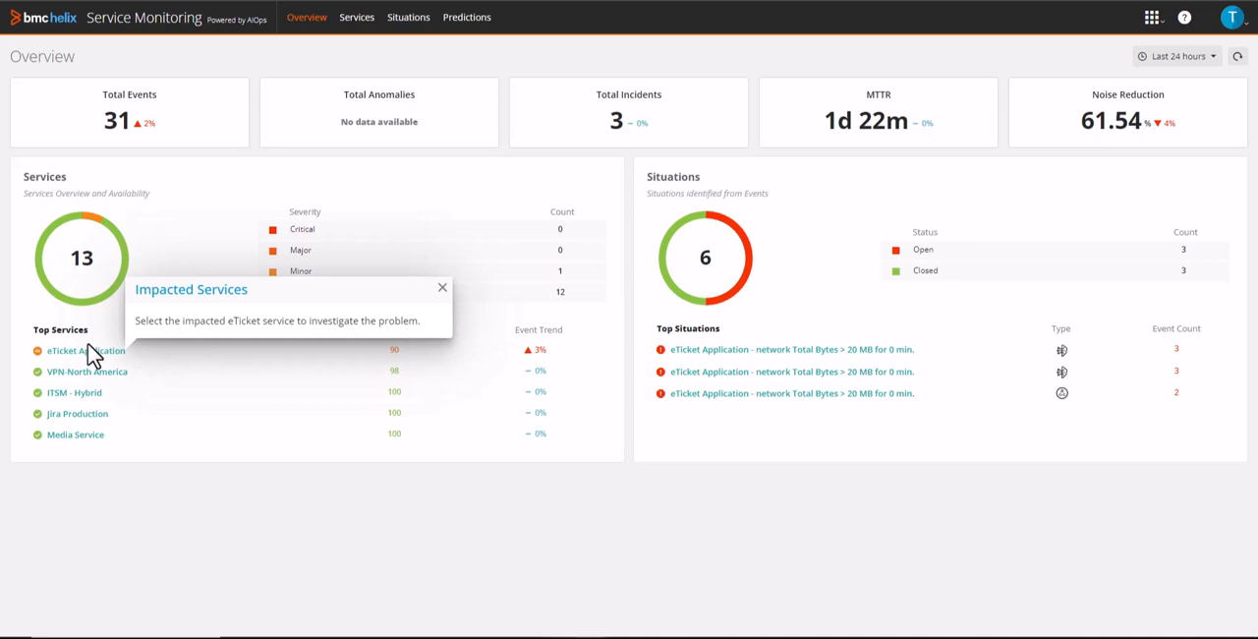
Open the impacted eTicket Application service and continue past the Causal Node explanation.
{"action": "left_click", "coordinate": [74, 350]}
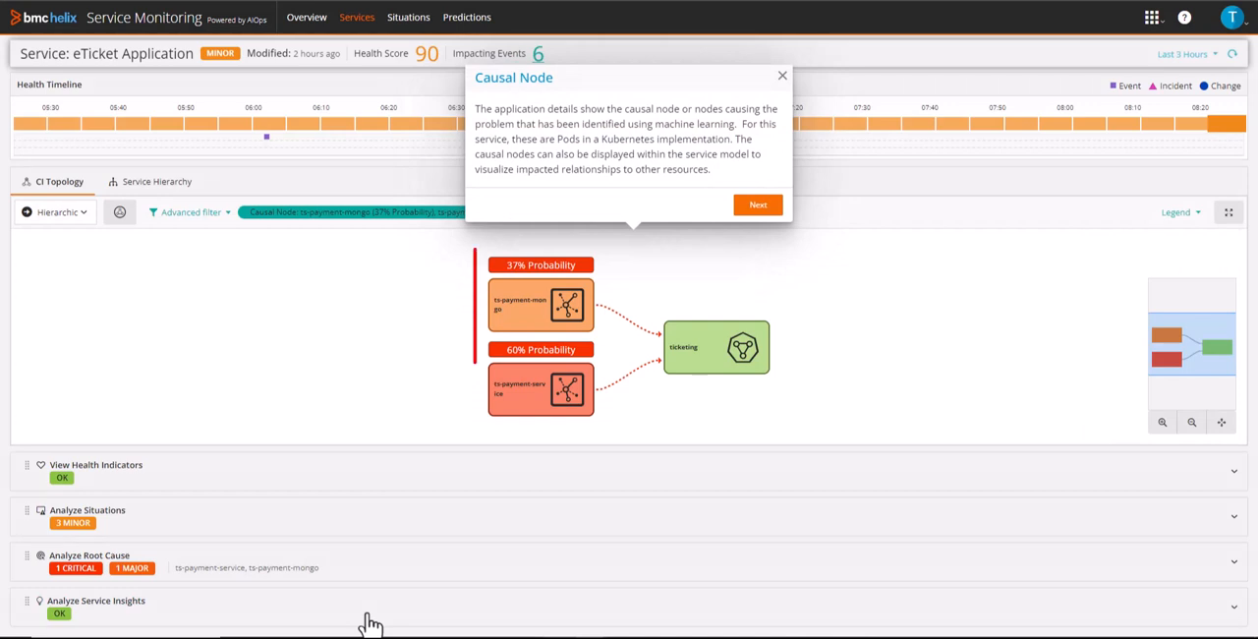
{"action": "left_click", "coordinate": [759, 204]}
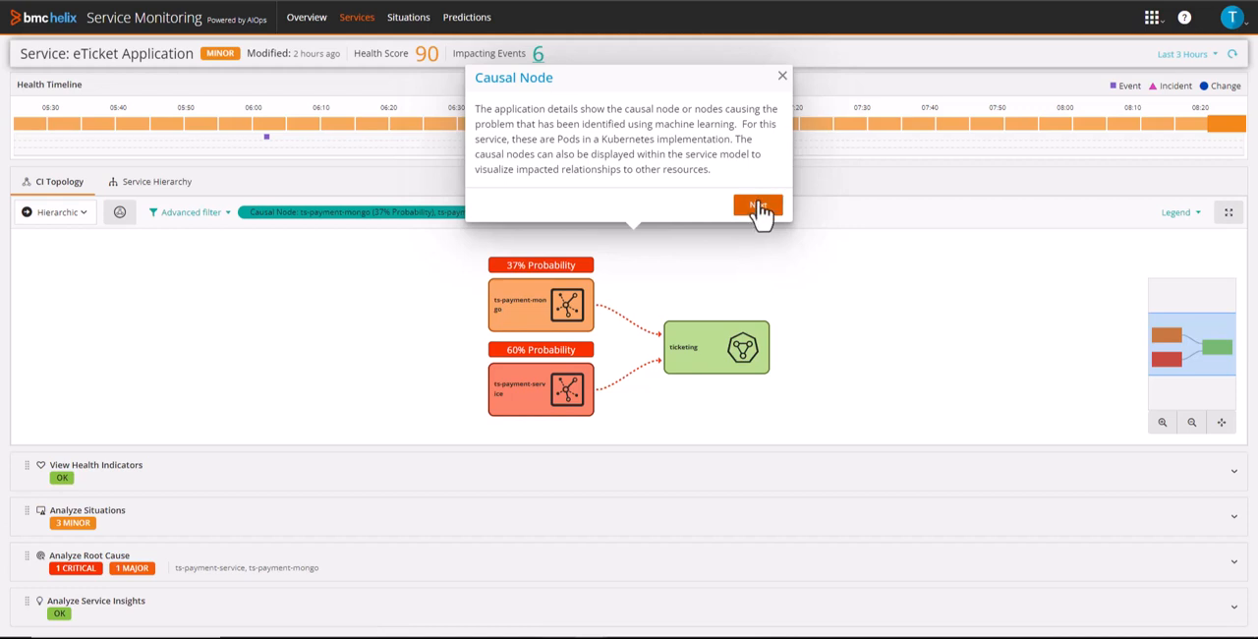
{"action": "left_click", "coordinate": [759, 208]}
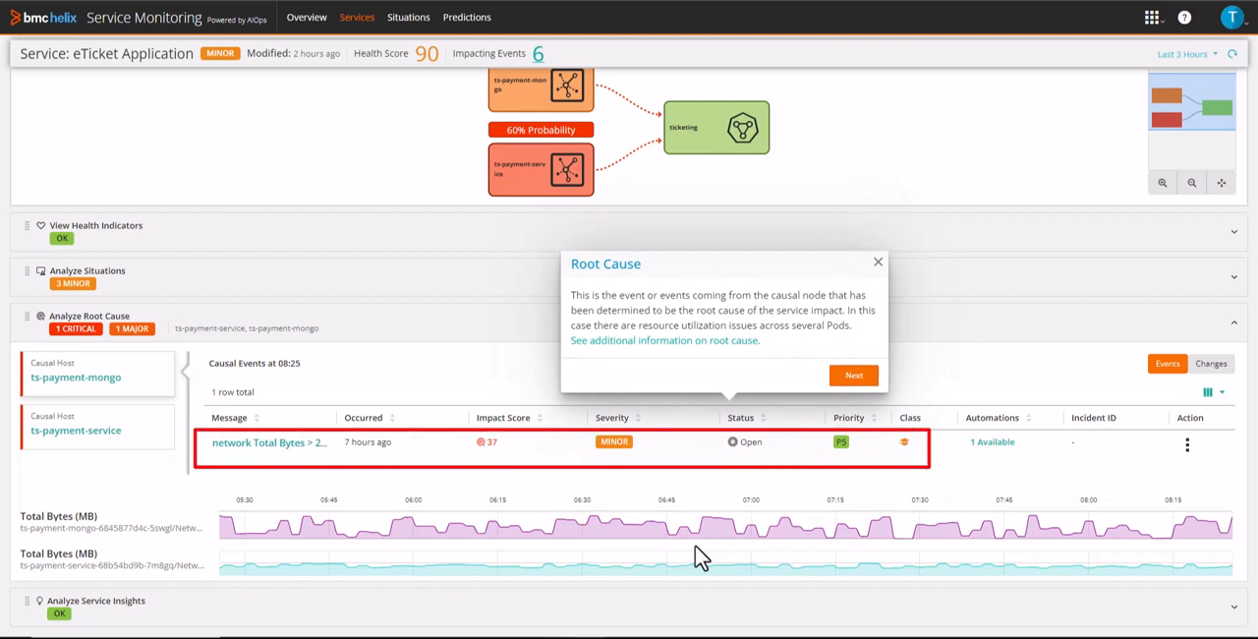
{"action": "mouse_move", "coordinate": [715, 542]}
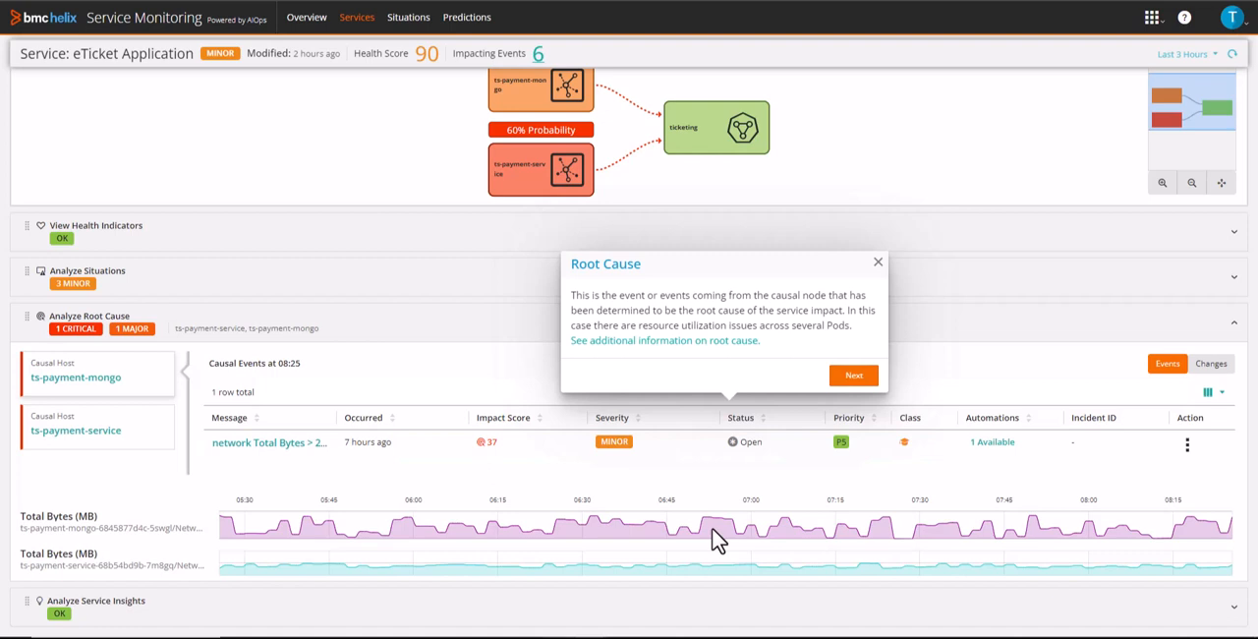
{"action": "mouse_move", "coordinate": [854, 374]}
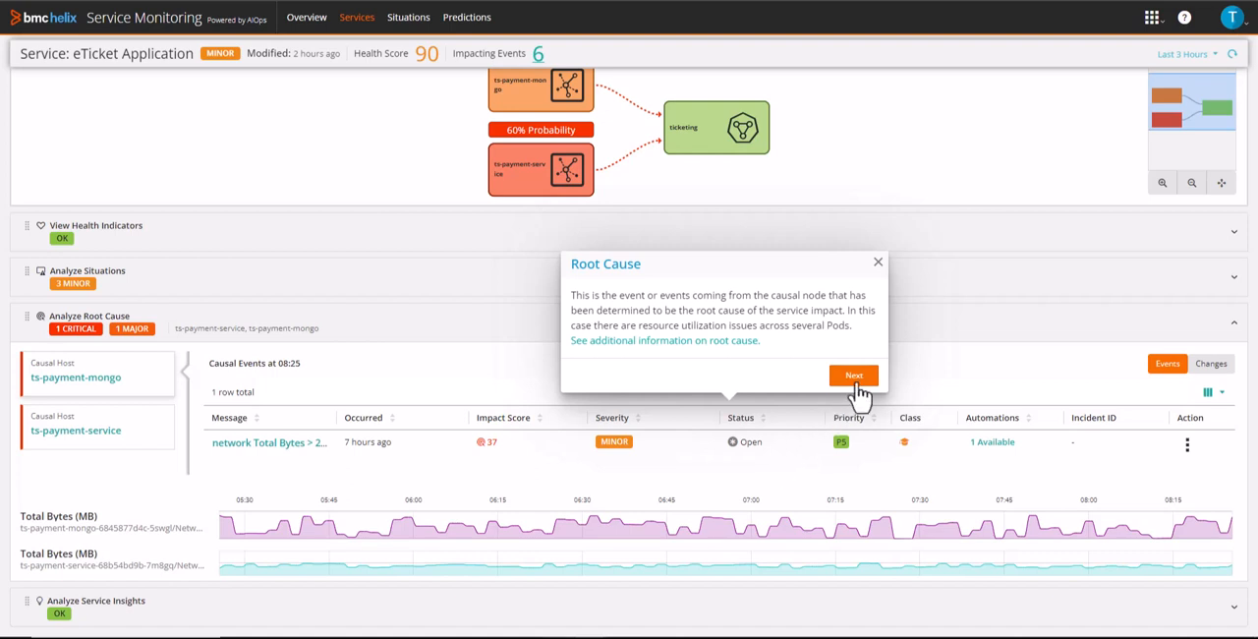
Continue the tour past the Root Cause tip over the Causal Events table.
{"action": "left_click", "coordinate": [853, 373]}
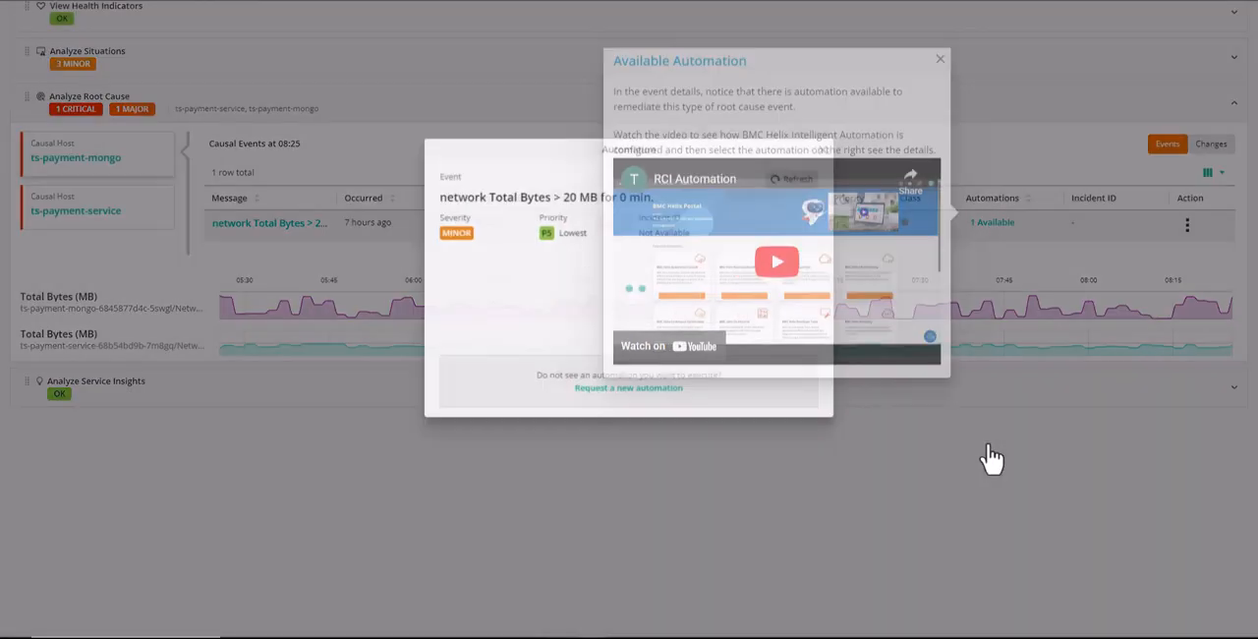
Review the automation policy details, then end the tour to reach Product Trials and Demos.
{"action": "left_click", "coordinate": [940, 59]}
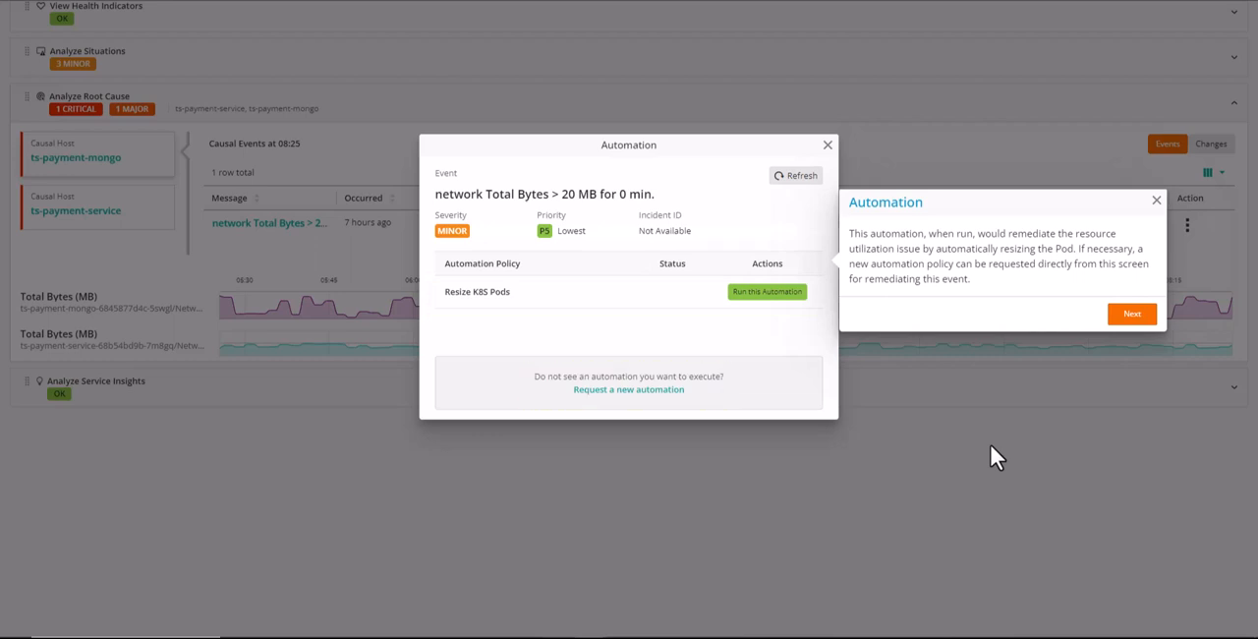
{"action": "mouse_move", "coordinate": [1132, 315]}
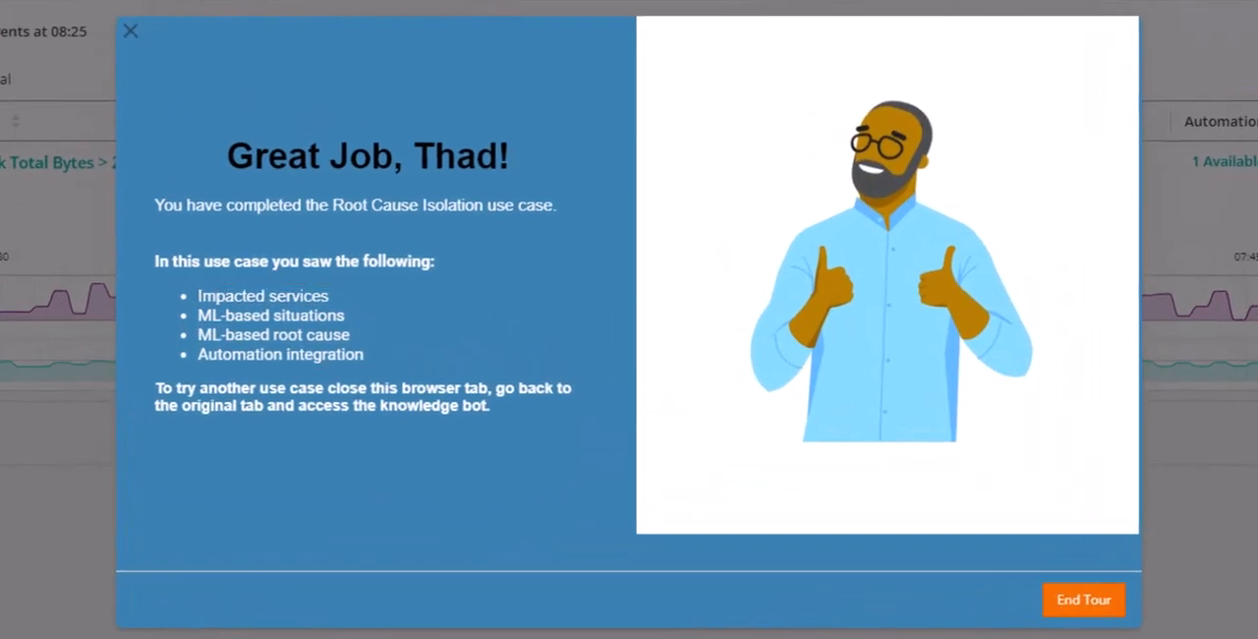
{"action": "left_click", "coordinate": [1083, 600]}
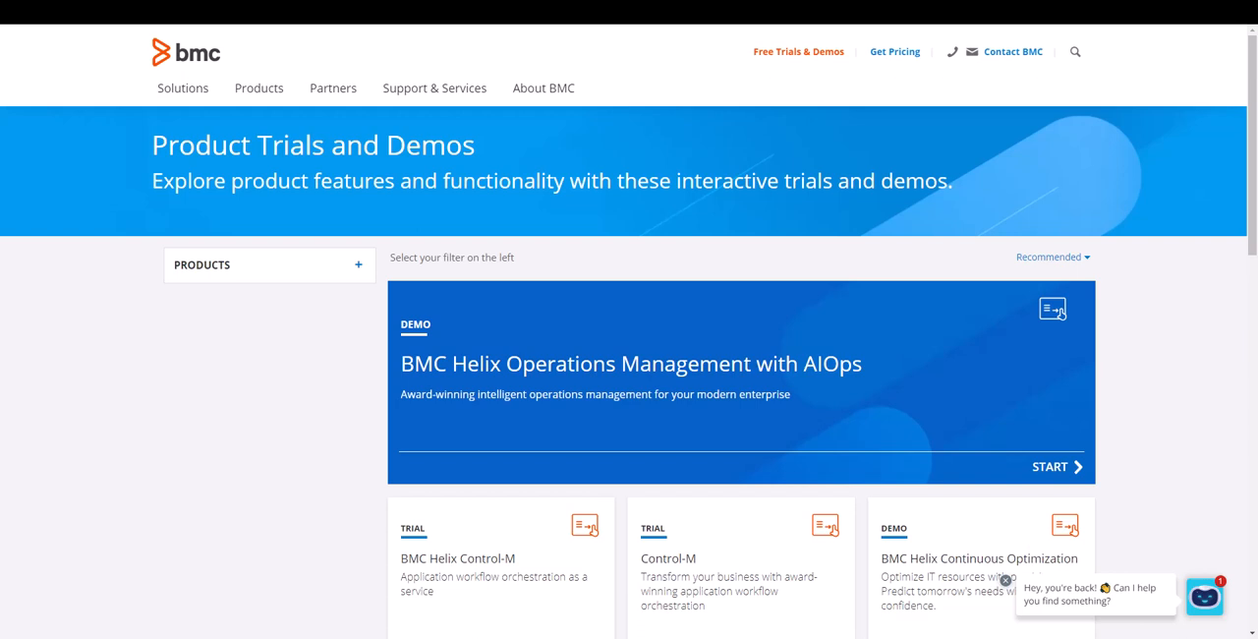